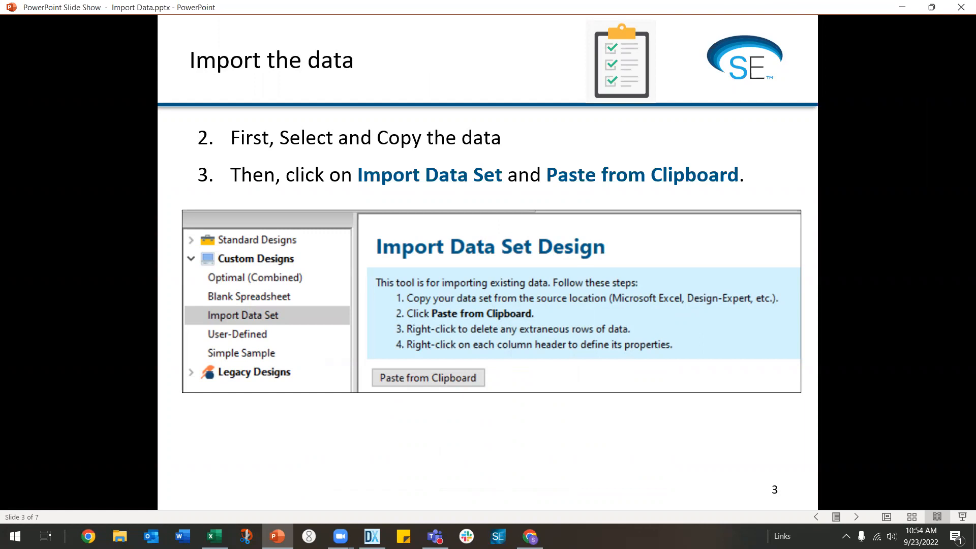
# Advance the slideshow from slide 3 to the slide on identifying column types.
pyautogui.press('right')
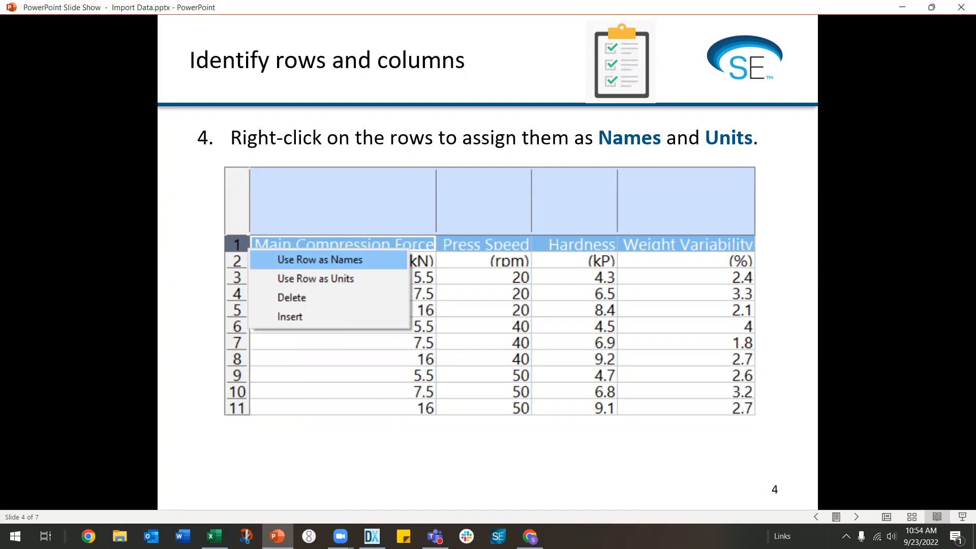
pyautogui.press('right')
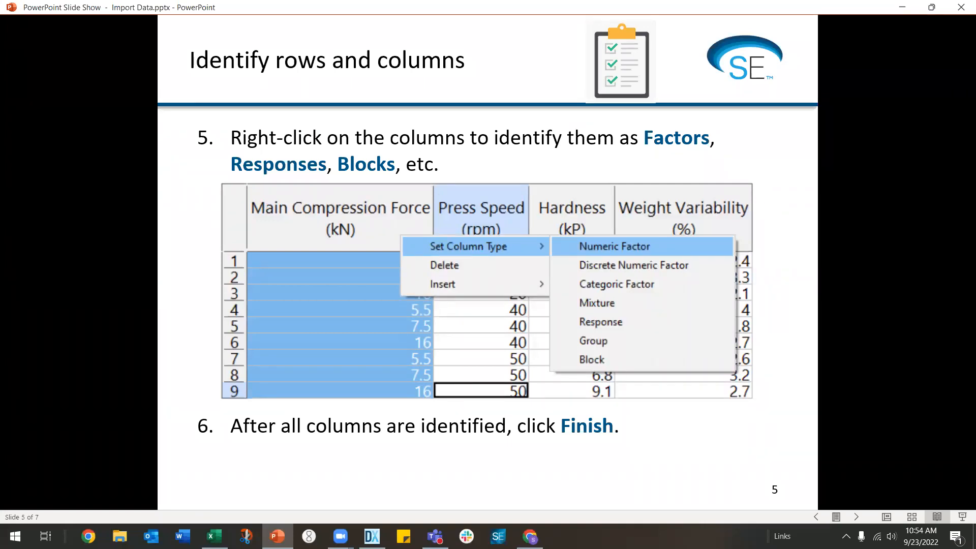
pyautogui.moveTo(334, 470)
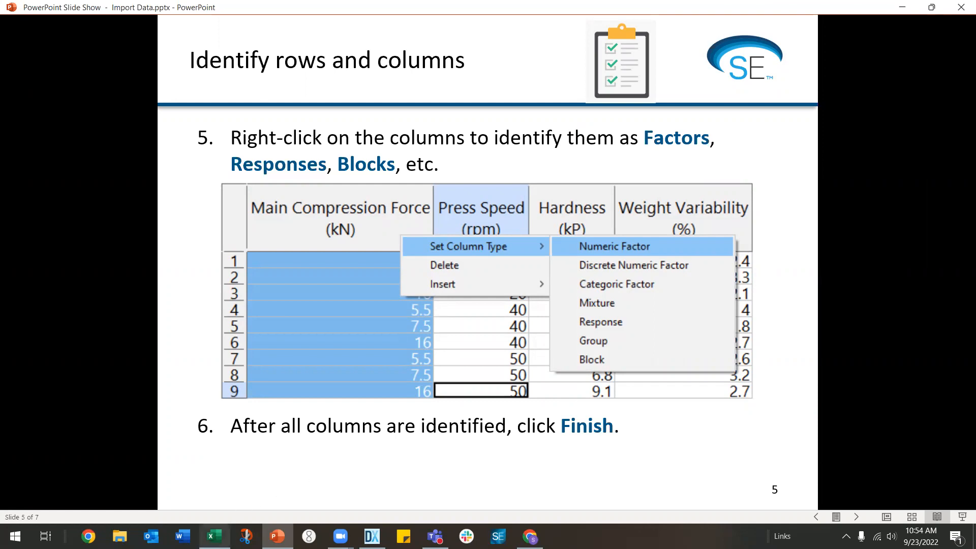
# Select the Excel table B2:E12, from column names to the last run, and copy it.
pyautogui.click(213, 535)
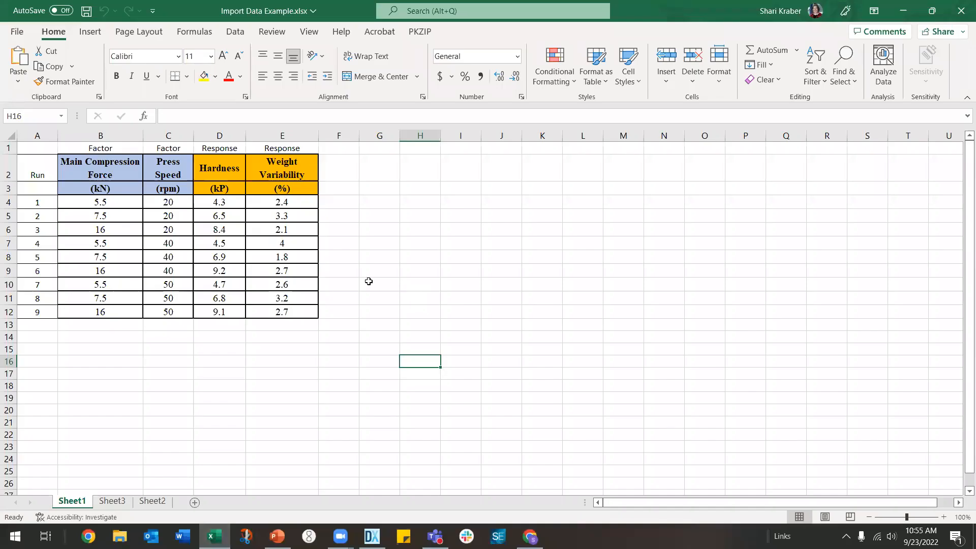
pyautogui.moveTo(233, 375)
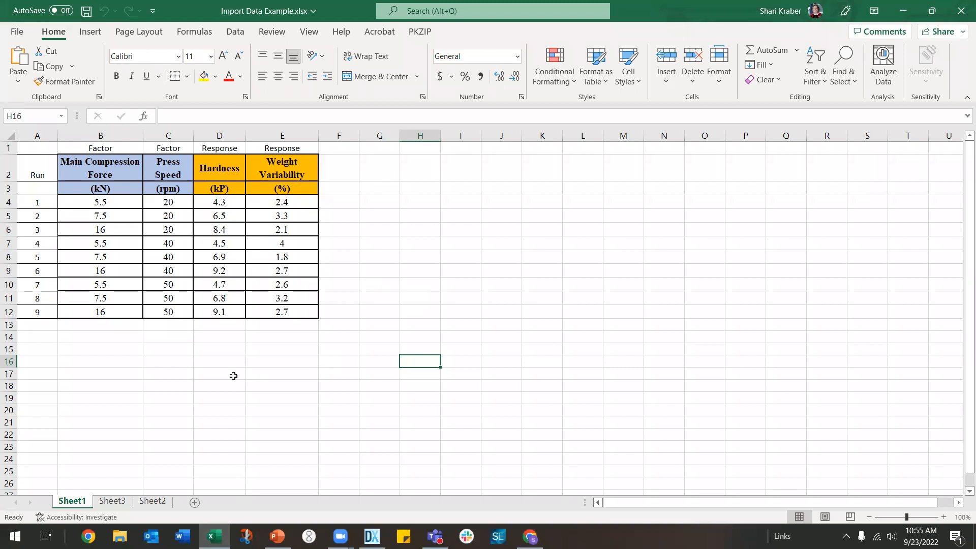
pyautogui.moveTo(149, 362)
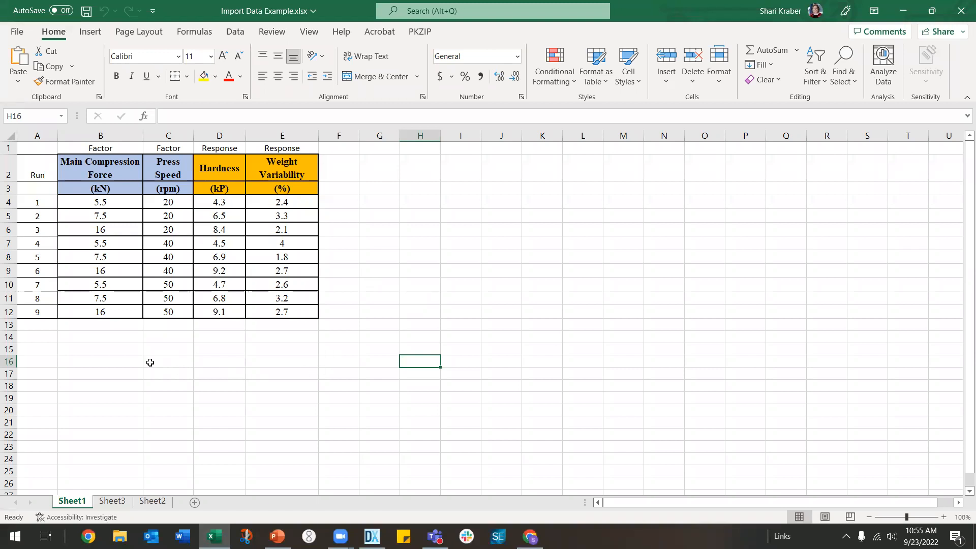
pyautogui.moveTo(131, 172)
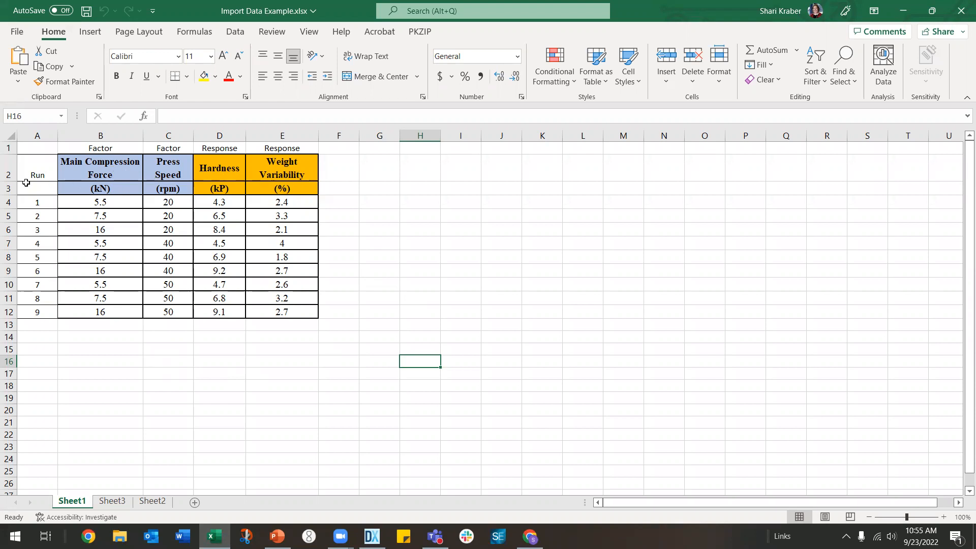
pyautogui.moveTo(41, 308)
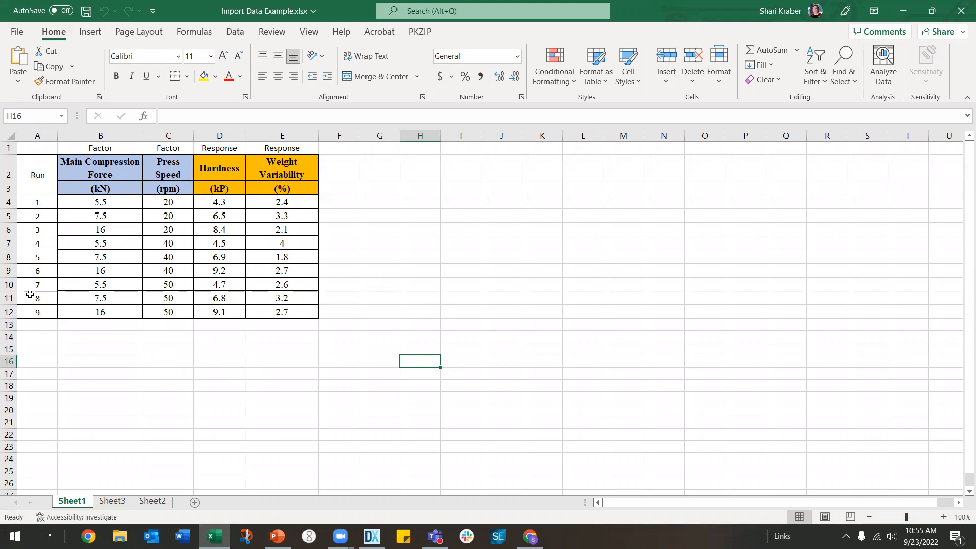
pyautogui.moveTo(59, 250)
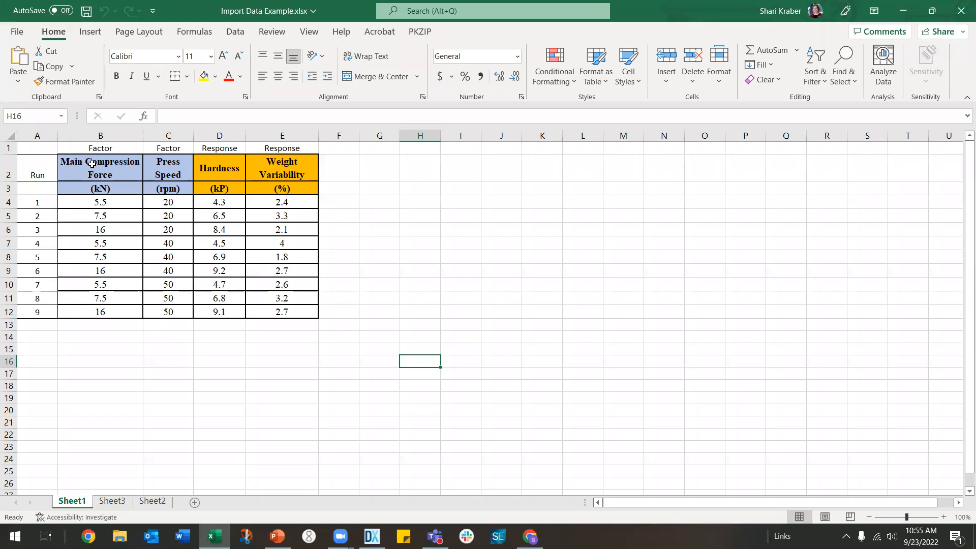
pyautogui.moveTo(99, 168); pyautogui.dragTo(281, 311)
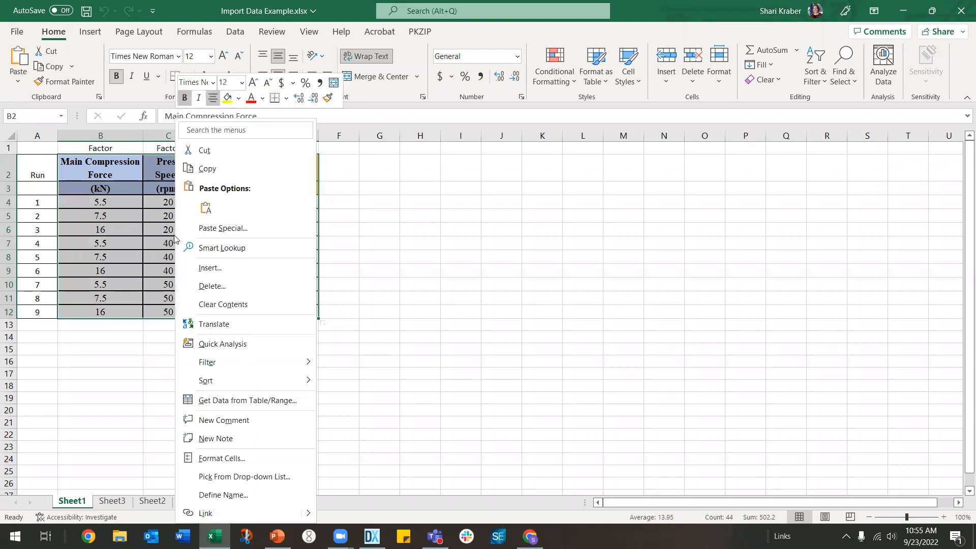
pyautogui.click(207, 168)
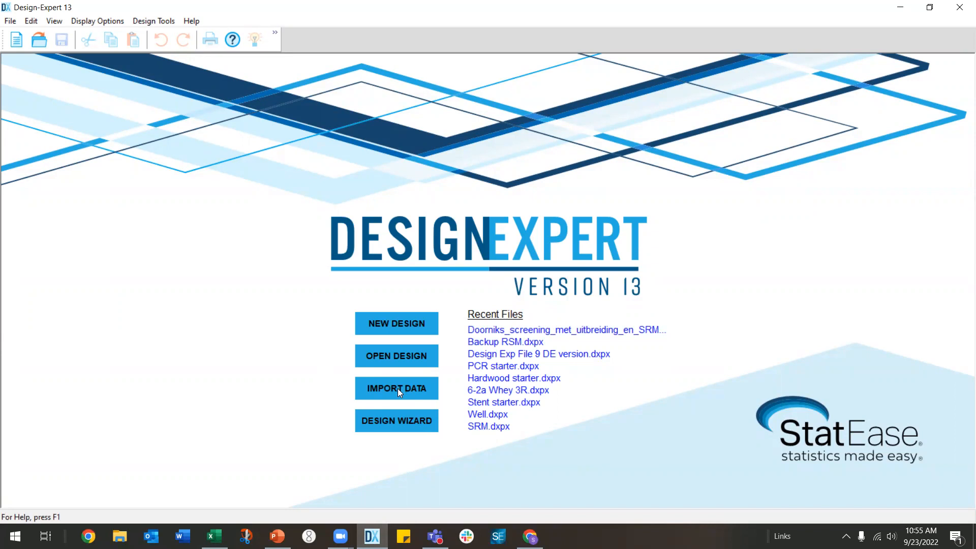
# Start an Import Data design, paste the clipboard table, and bring up row 3's options.
pyautogui.click(396, 388)
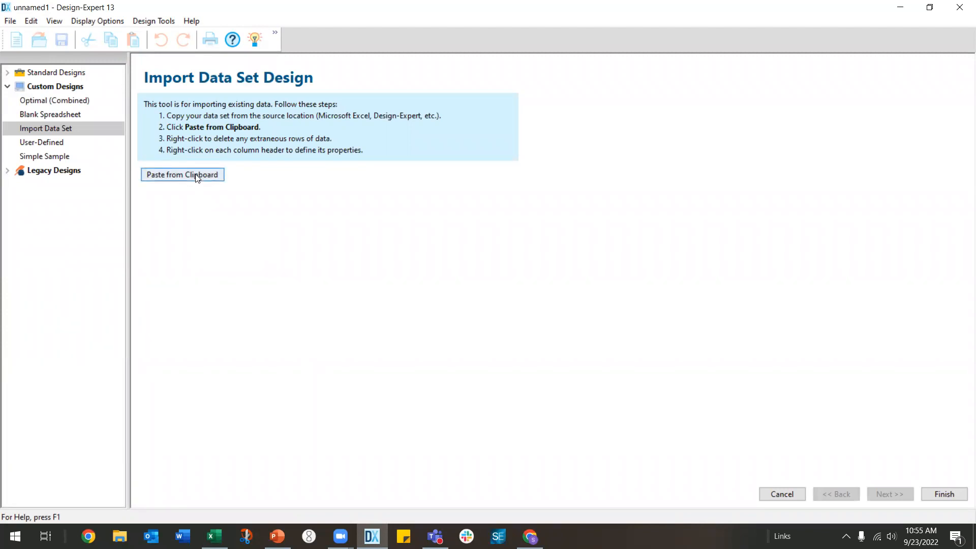
pyautogui.click(182, 174)
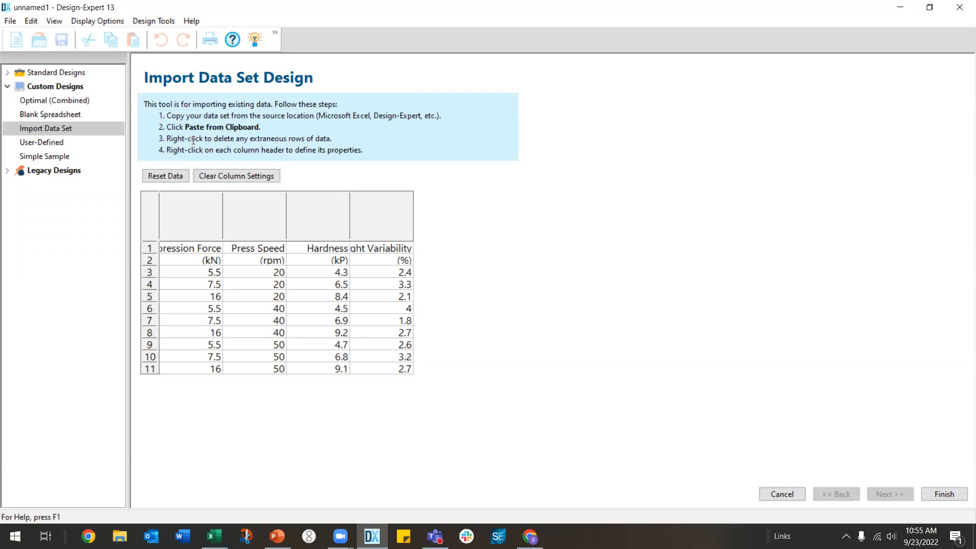
pyautogui.moveTo(269, 142)
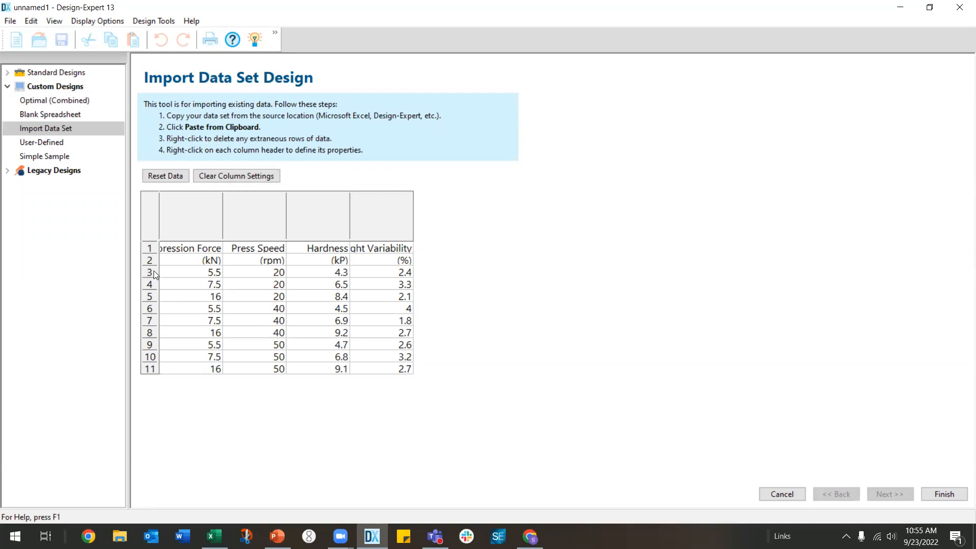
pyautogui.rightClick(149, 272)
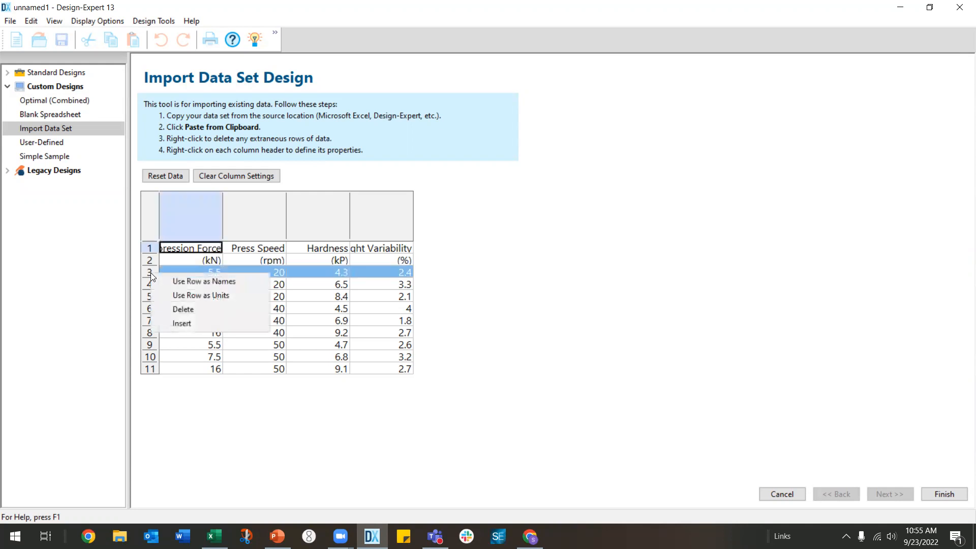
pyautogui.moveTo(132, 250)
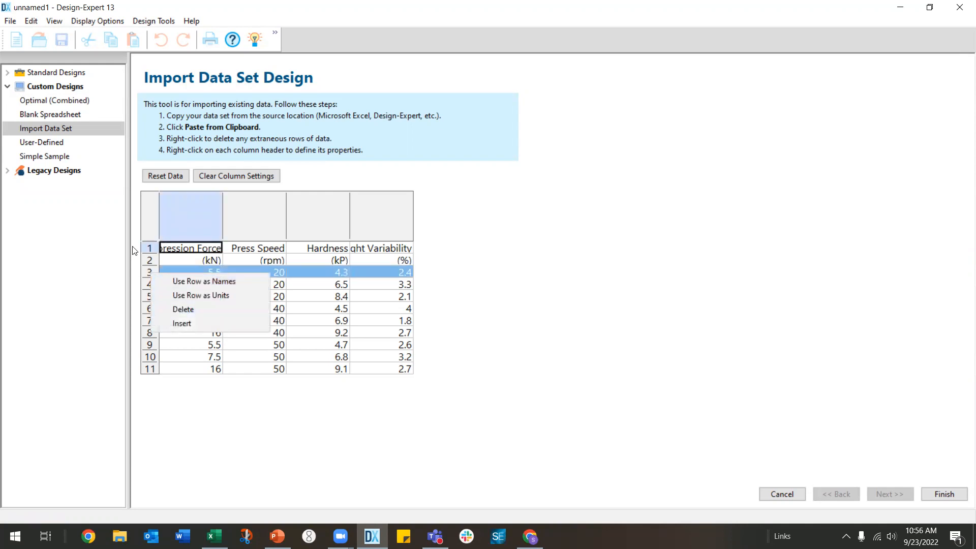
pyautogui.moveTo(278, 156)
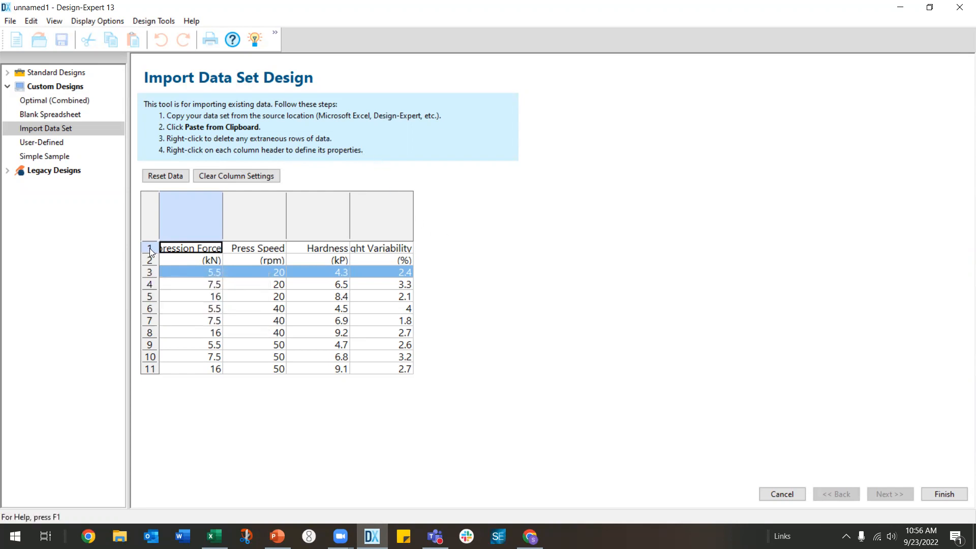
# Use the first row as column names and the next row as column units.
pyautogui.rightClick(149, 247)
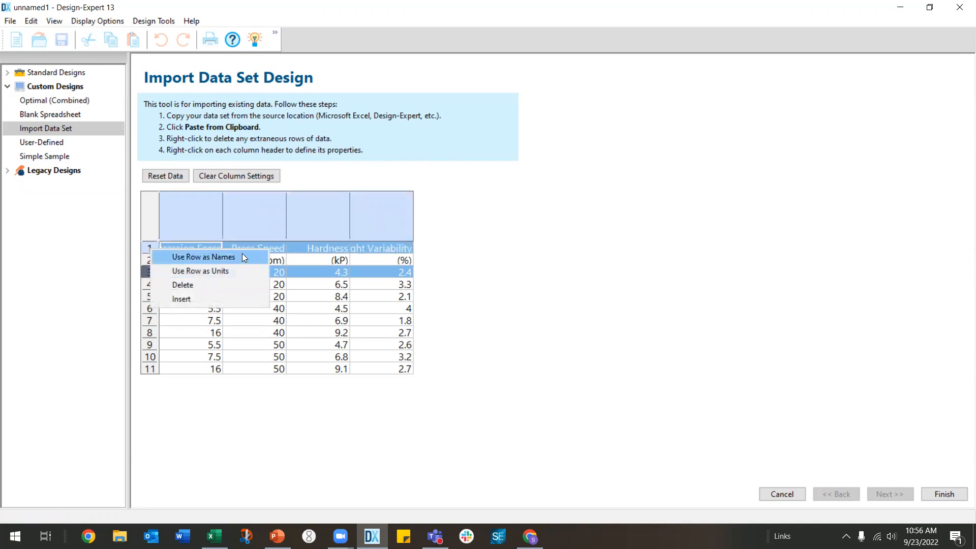
pyautogui.click(203, 256)
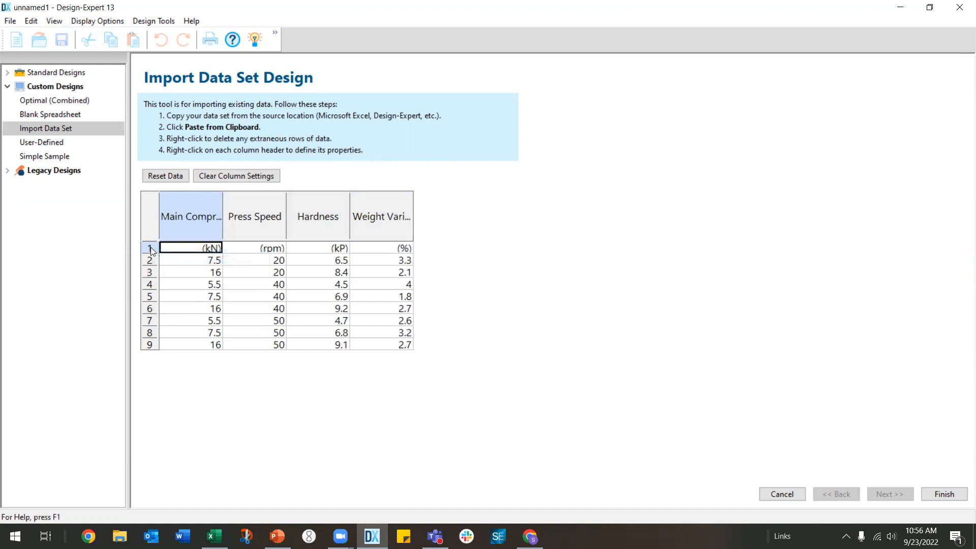
pyautogui.rightClick(150, 248)
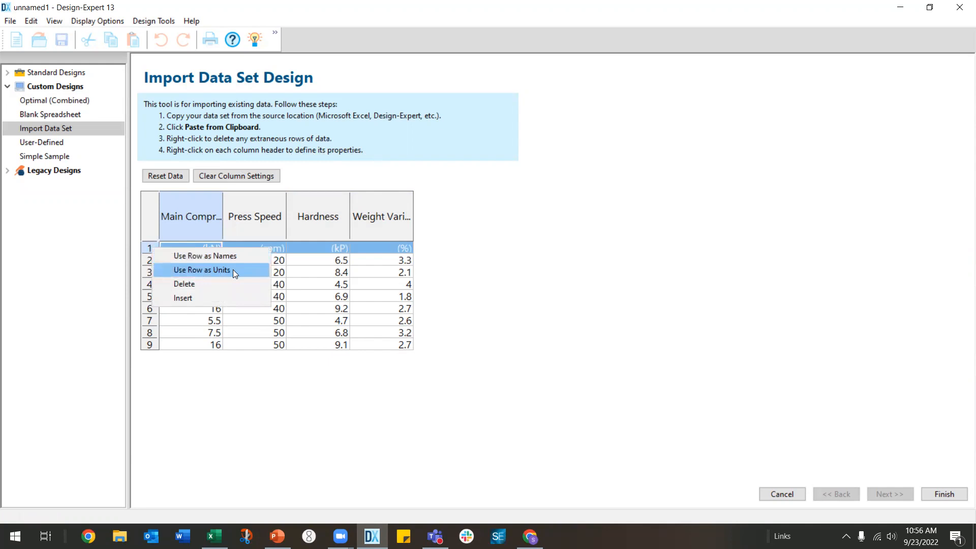
pyautogui.click(201, 270)
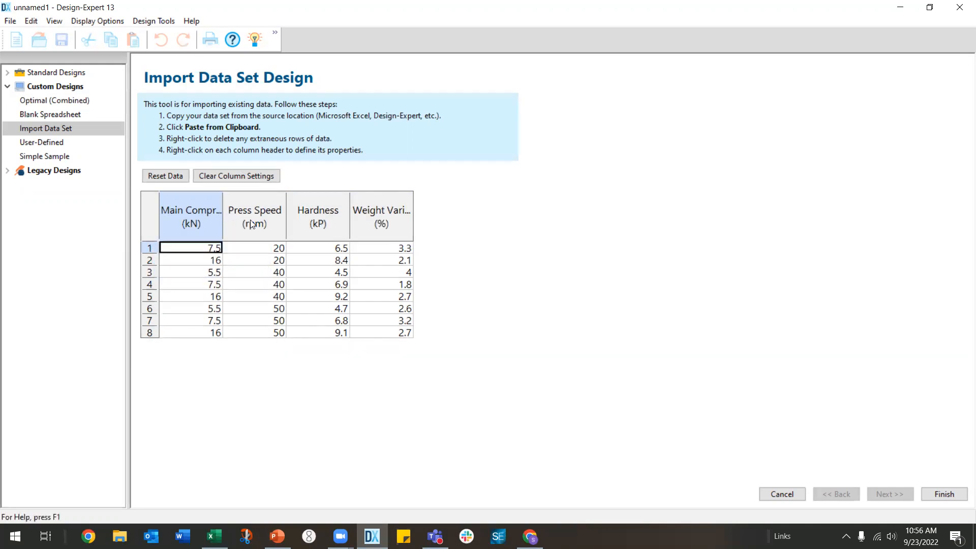
pyautogui.moveTo(392, 230)
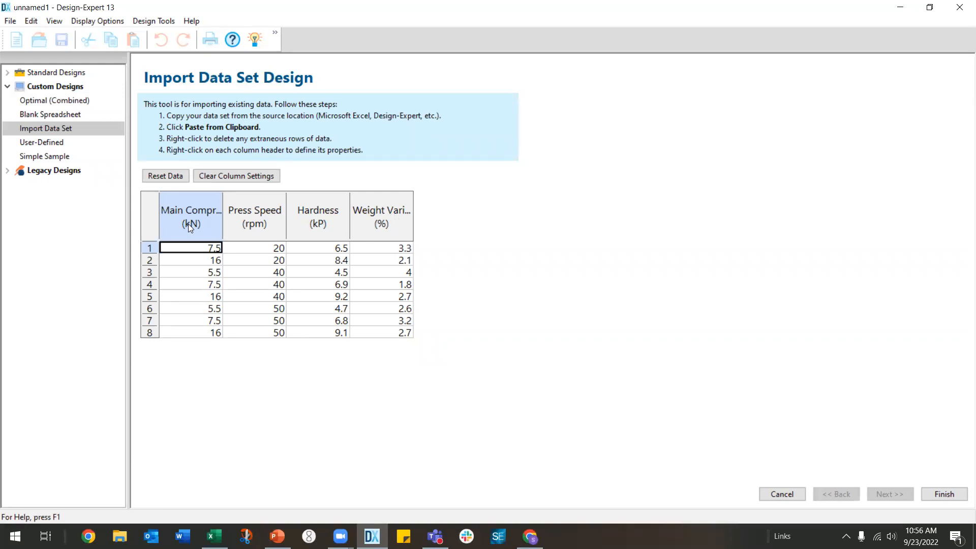
pyautogui.moveTo(203, 234)
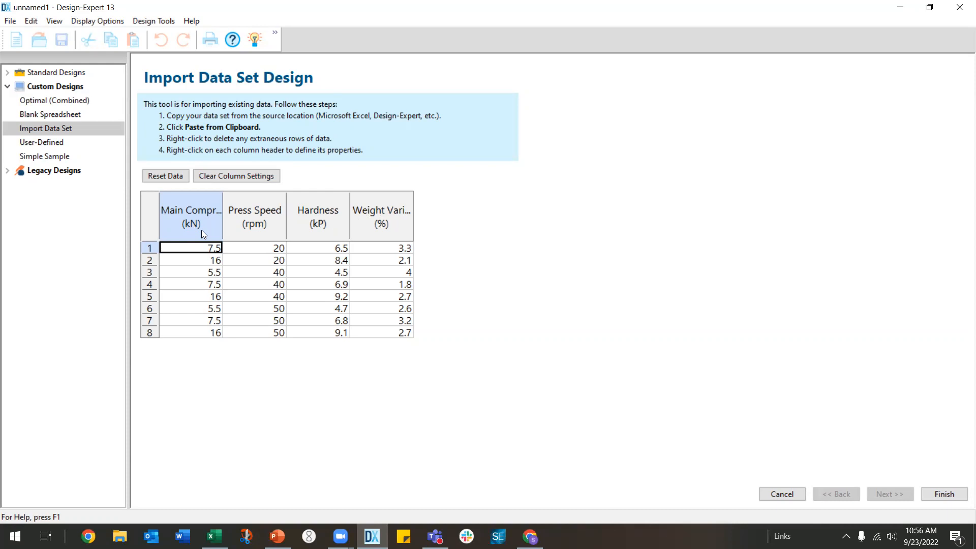
# Set the main compression (kN) and Press Speed (rpm) columns as numeric factors.
pyautogui.rightClick(189, 216)
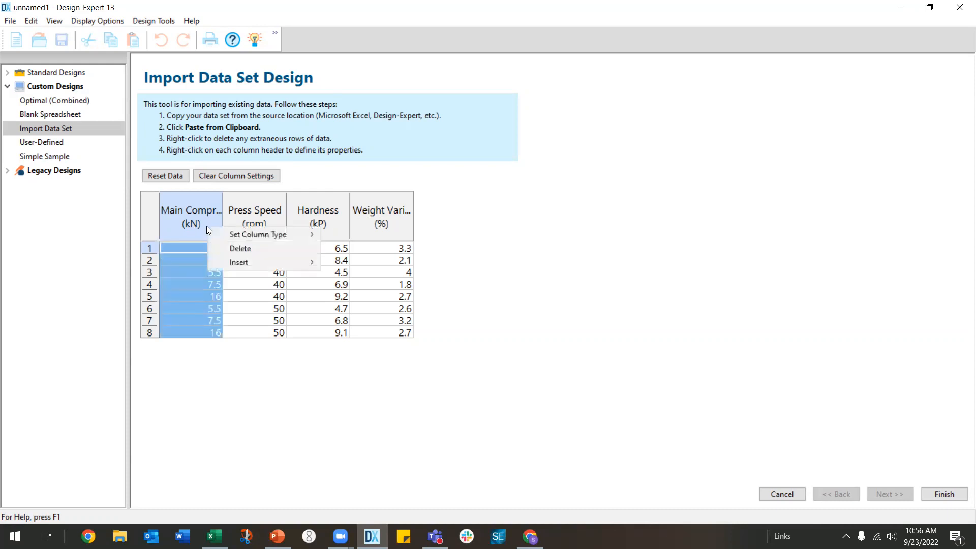
pyautogui.moveTo(257, 235)
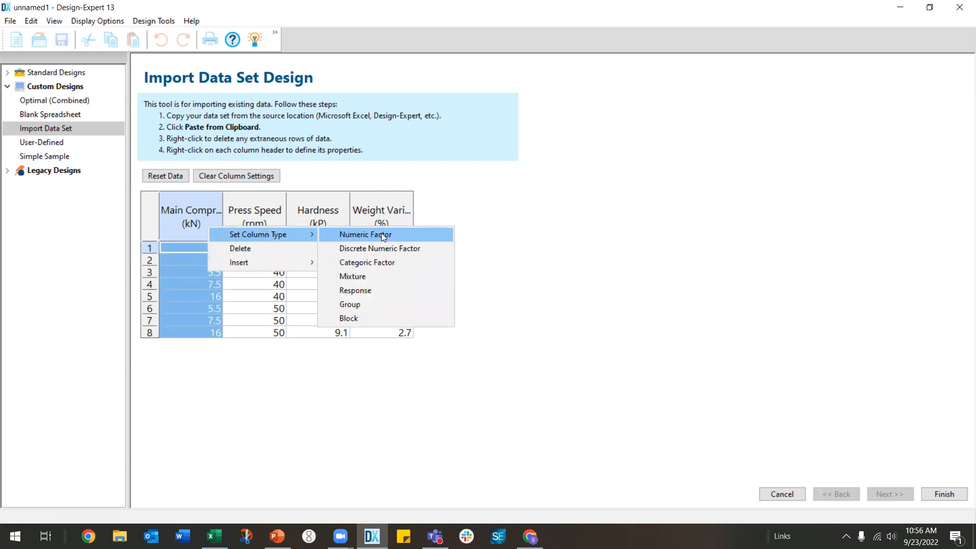
pyautogui.click(366, 235)
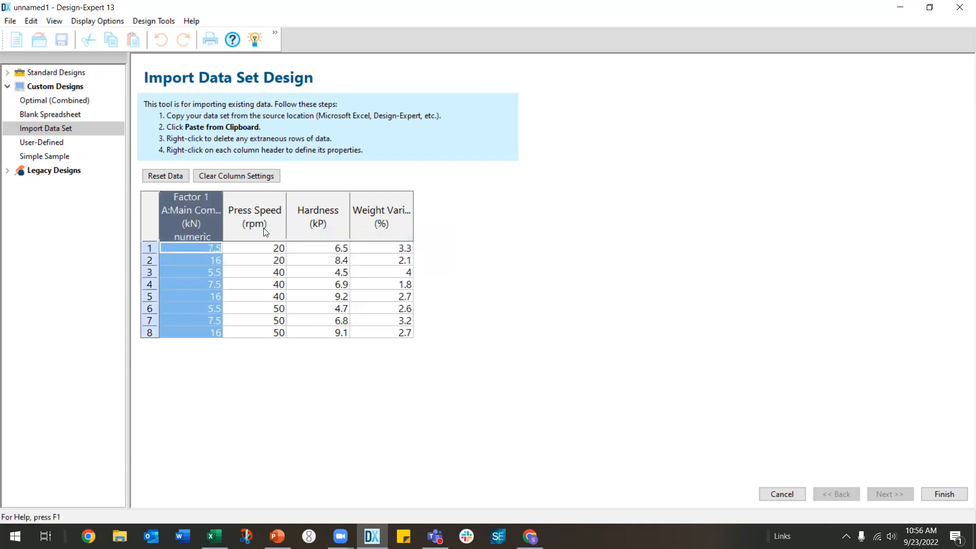
pyautogui.rightClick(254, 216)
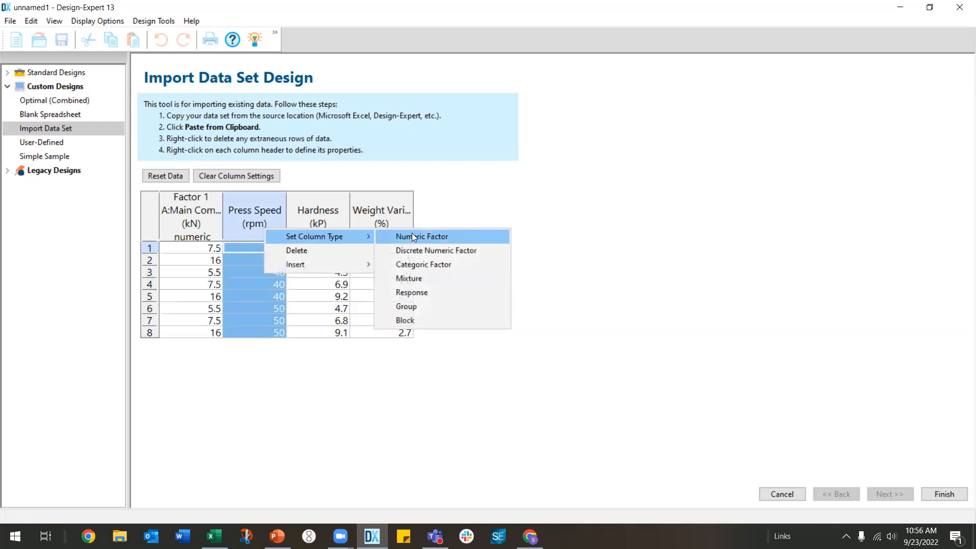
pyautogui.click(422, 236)
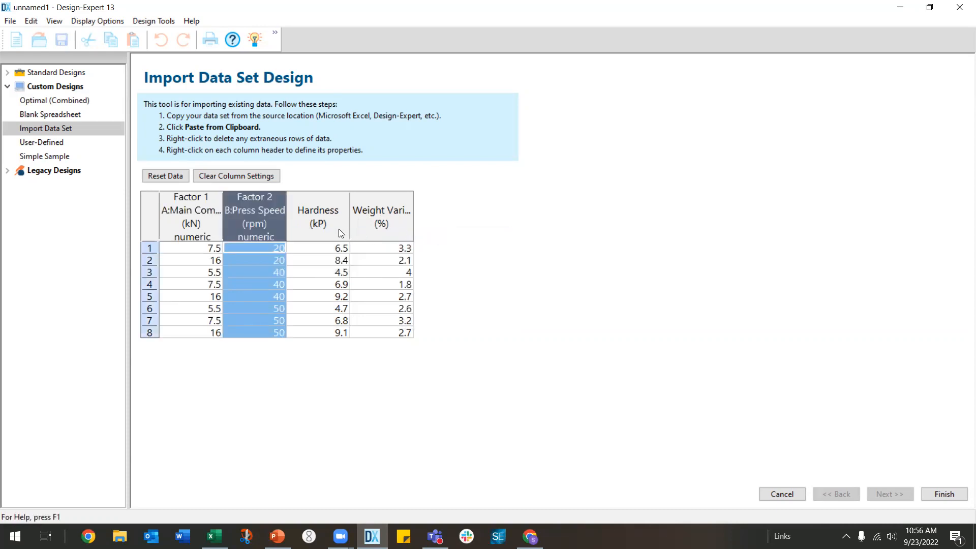
# Set the Hardness and Weight Variability columns as responses.
pyautogui.click(317, 216)
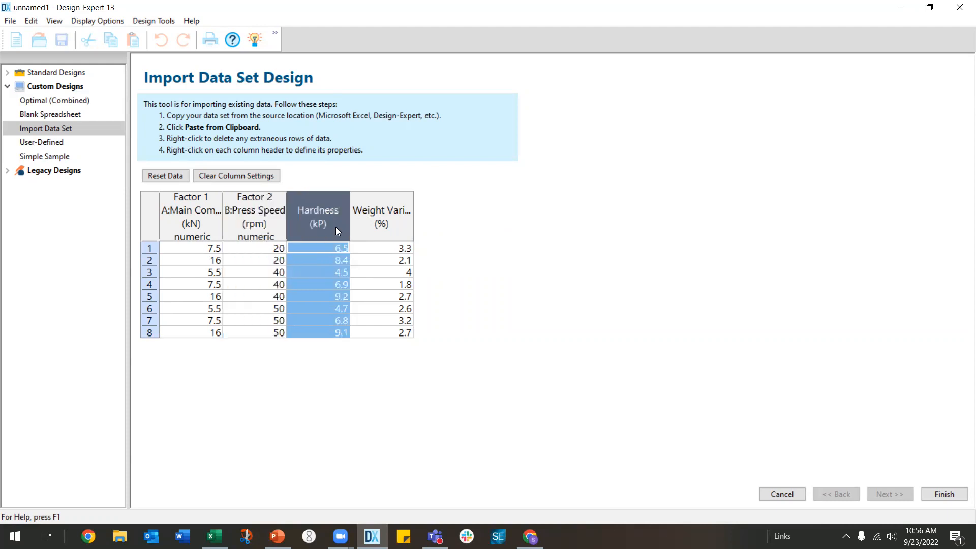
pyautogui.moveTo(368, 230)
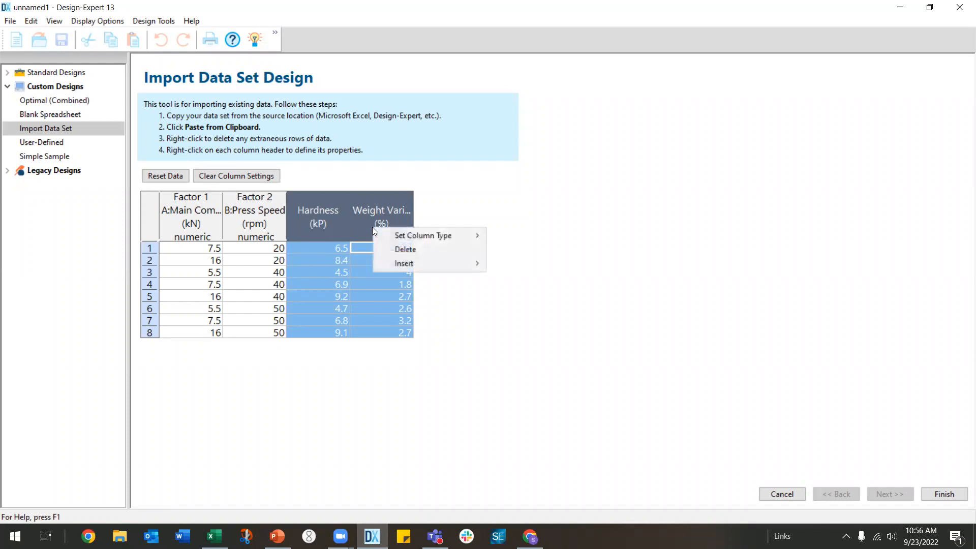
pyautogui.moveTo(422, 236)
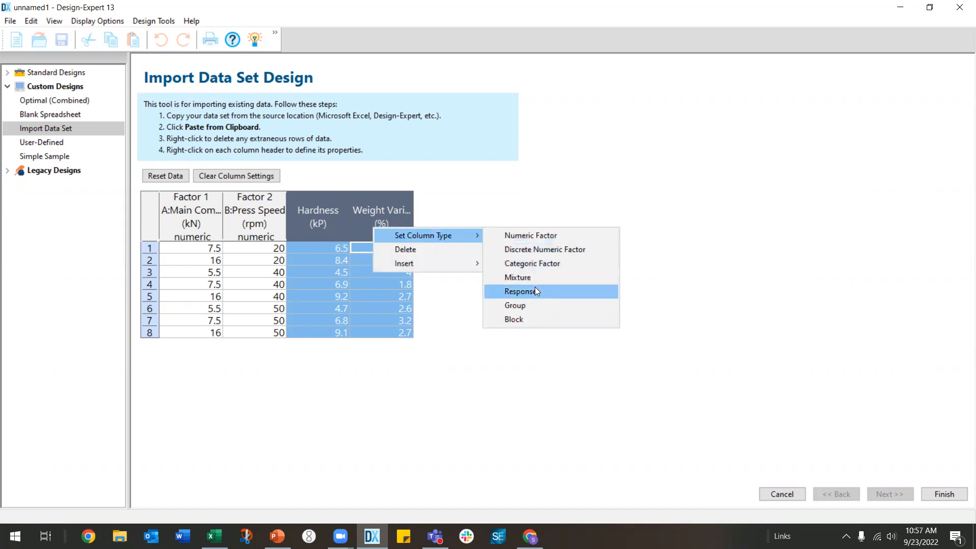
pyautogui.click(518, 291)
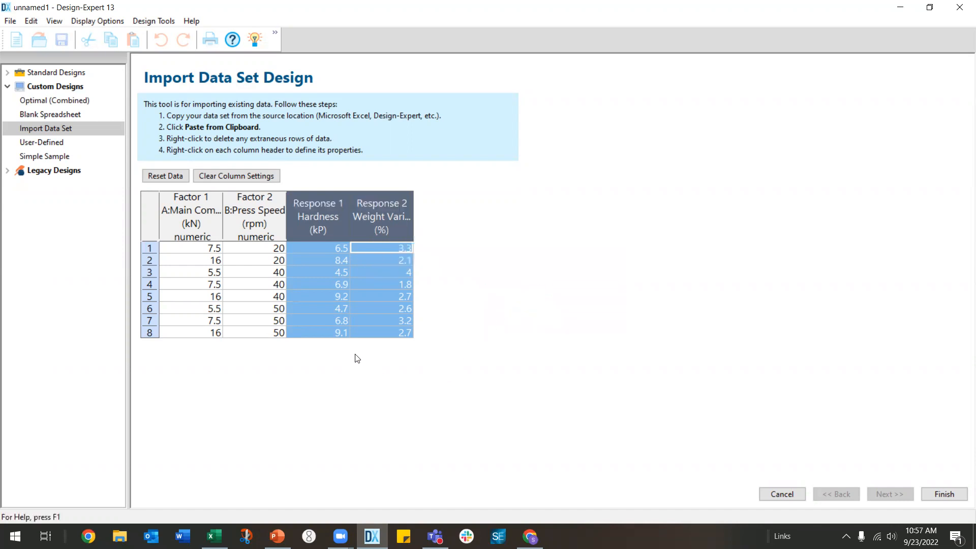
pyautogui.moveTo(483, 362)
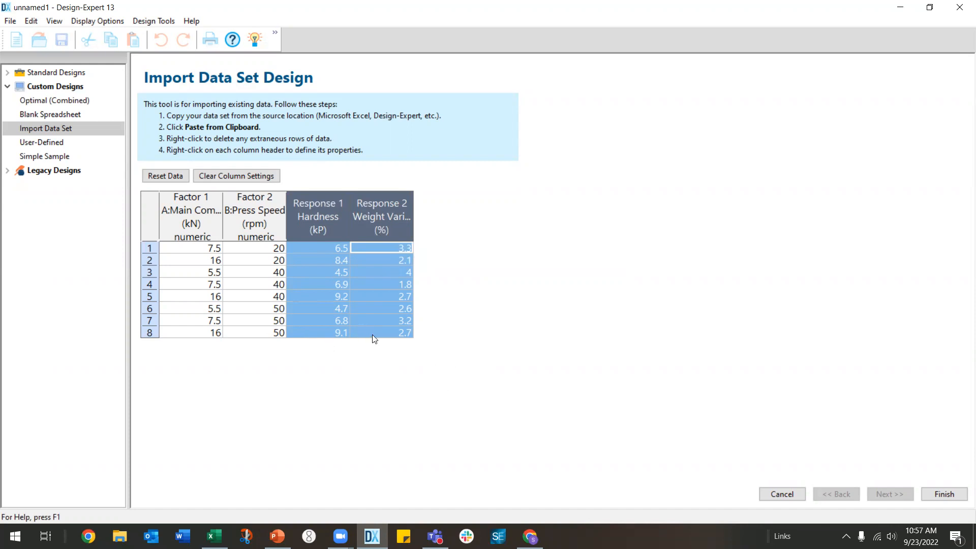
pyautogui.moveTo(382, 341)
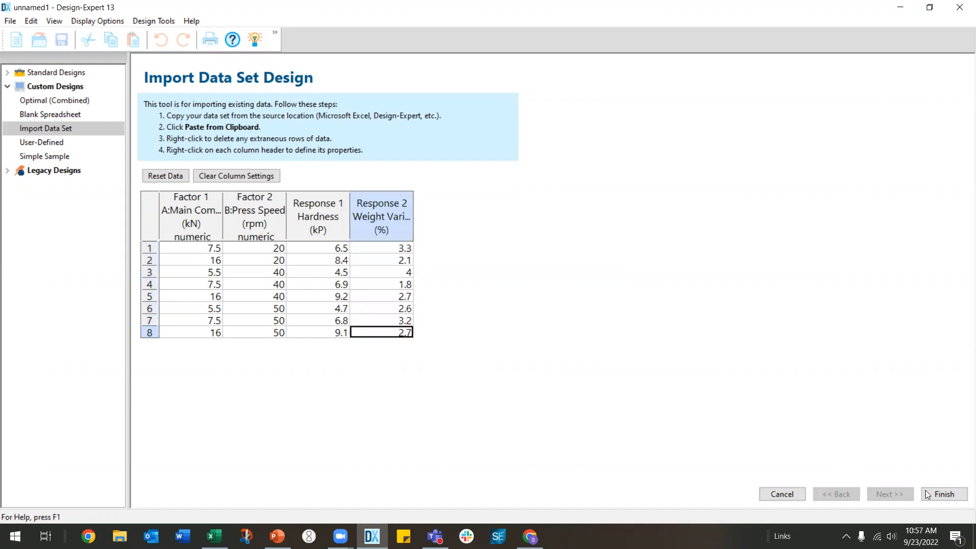
# Finish the import into an eight-run spreadsheet and return to PowerPoint.
pyautogui.click(943, 494)
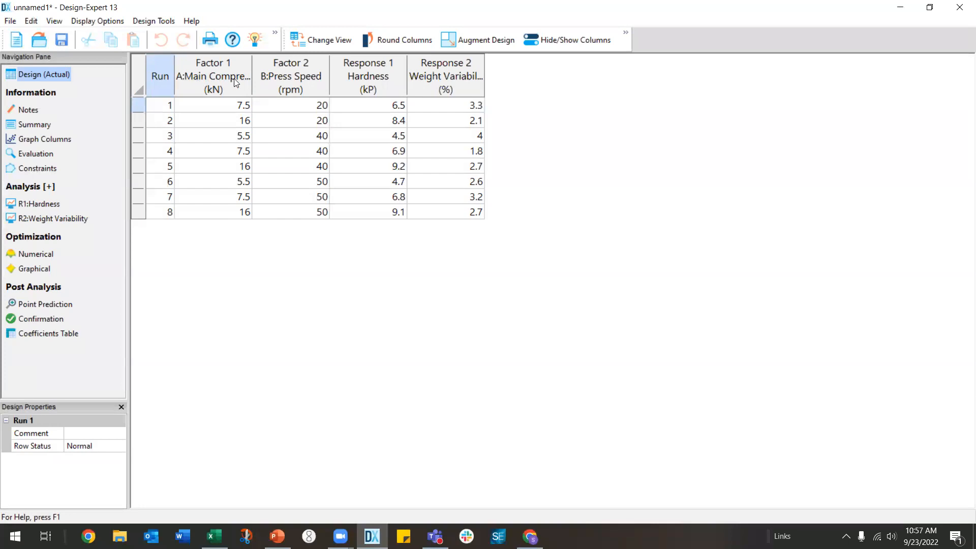
pyautogui.moveTo(294, 72)
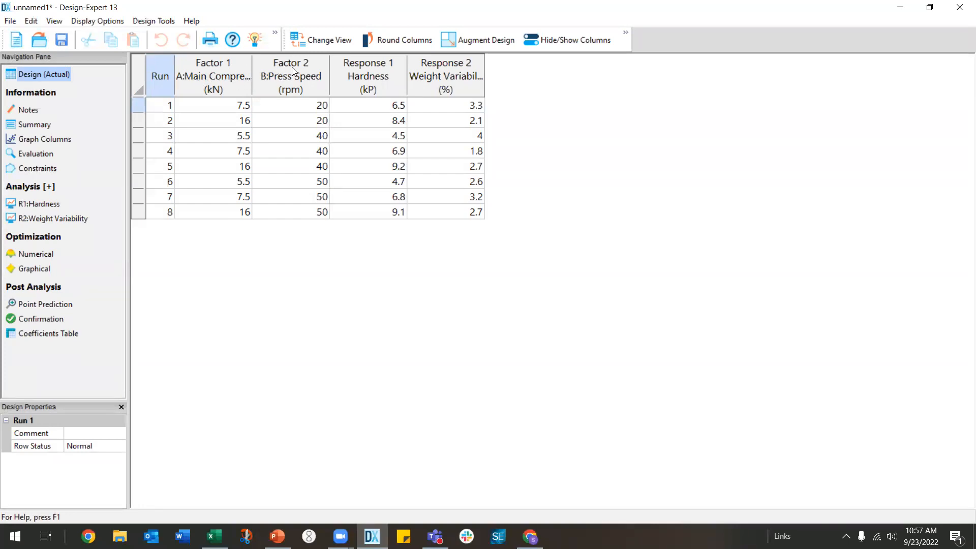
pyautogui.moveTo(459, 76)
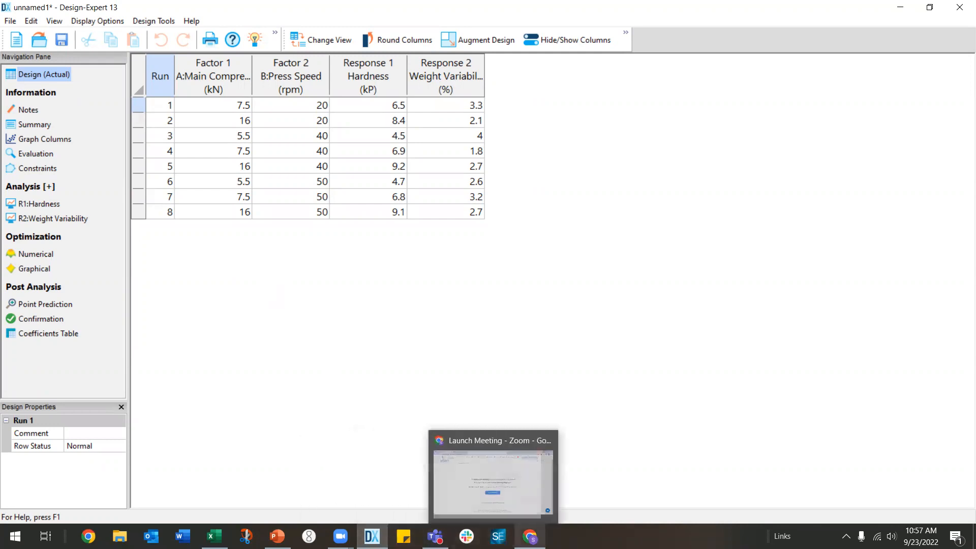
pyautogui.click(277, 536)
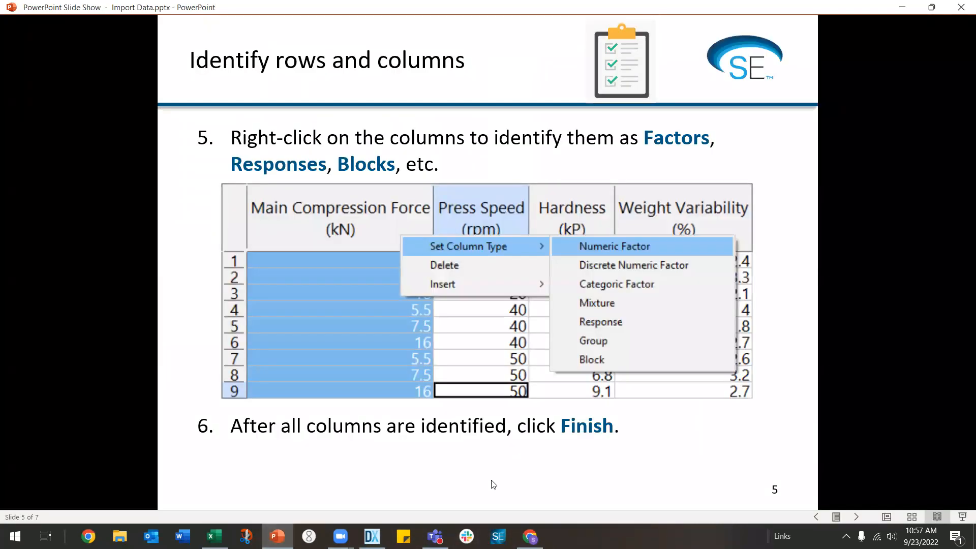
# Advance past the YouTube channel slide to the closing thank-you slide 7.
pyautogui.press('right')
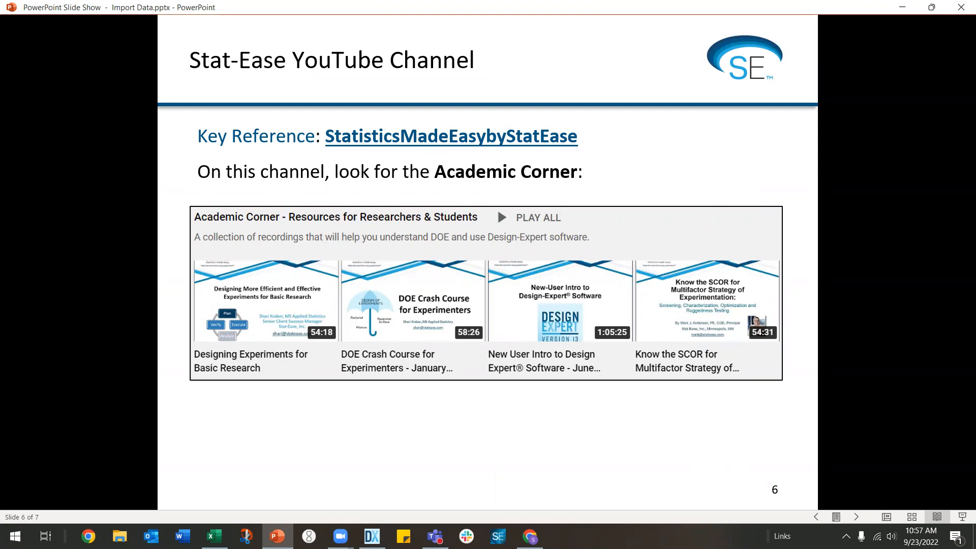
pyautogui.moveTo(385, 154)
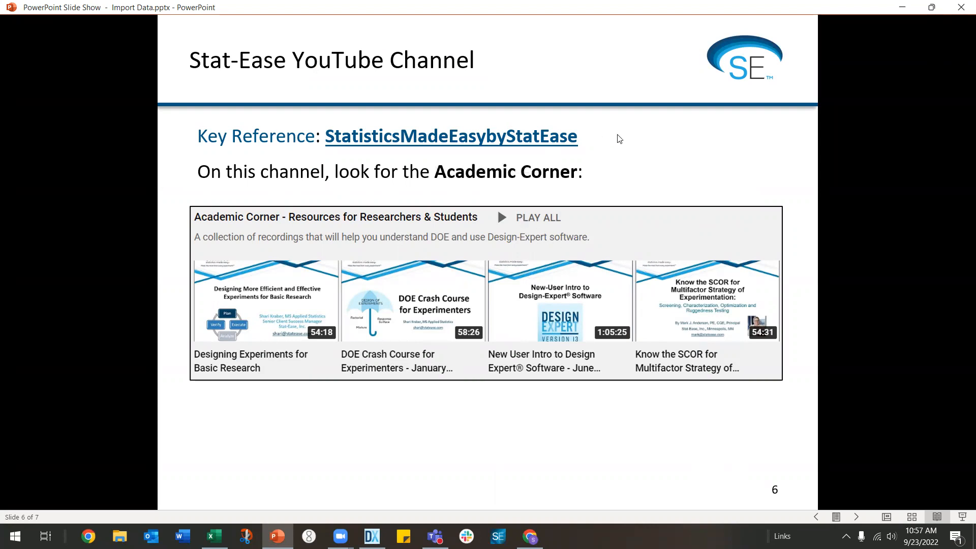
pyautogui.moveTo(460, 198)
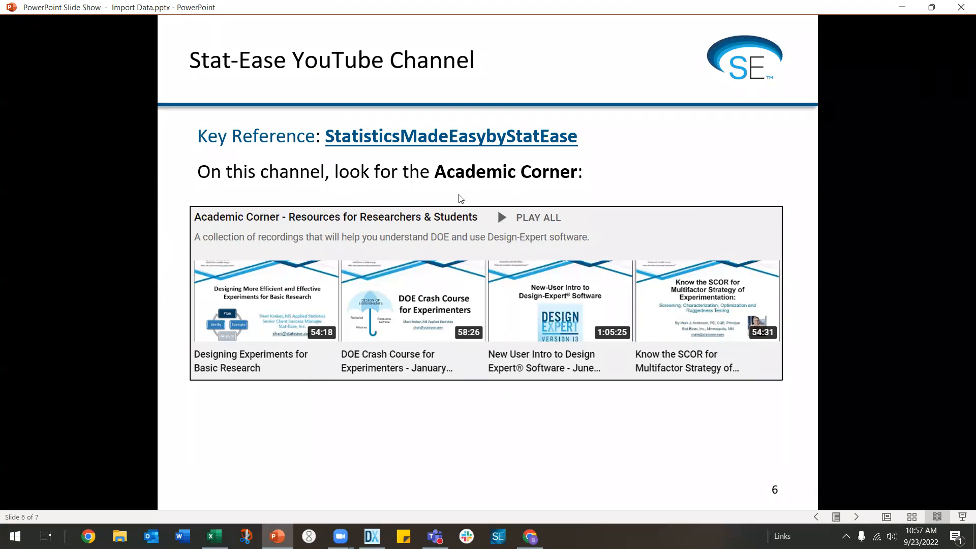
pyautogui.moveTo(619, 468)
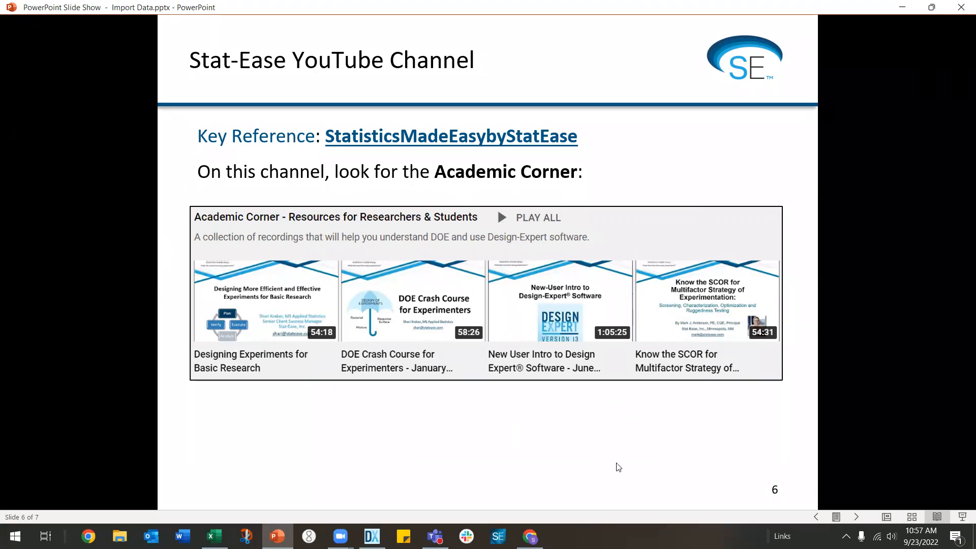
pyautogui.moveTo(767, 440)
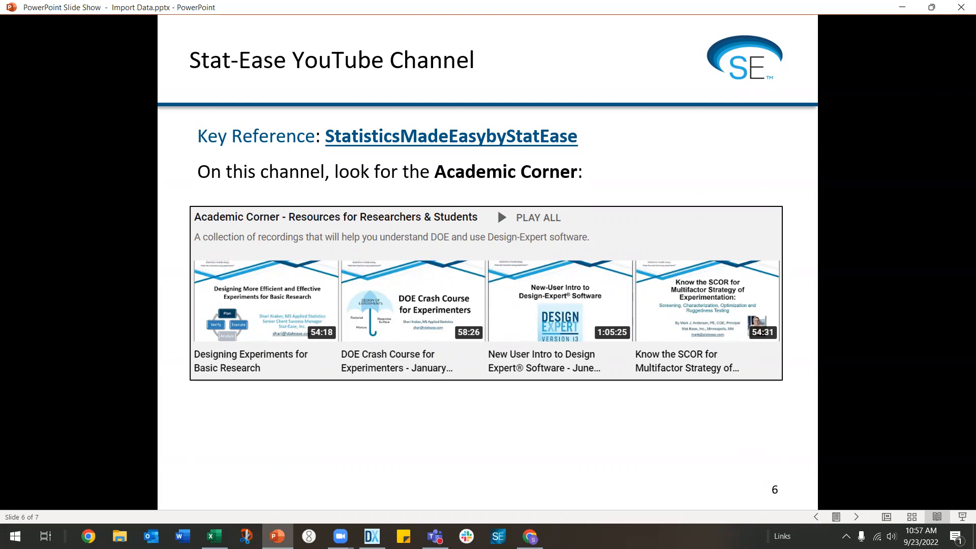
pyautogui.press('Right')
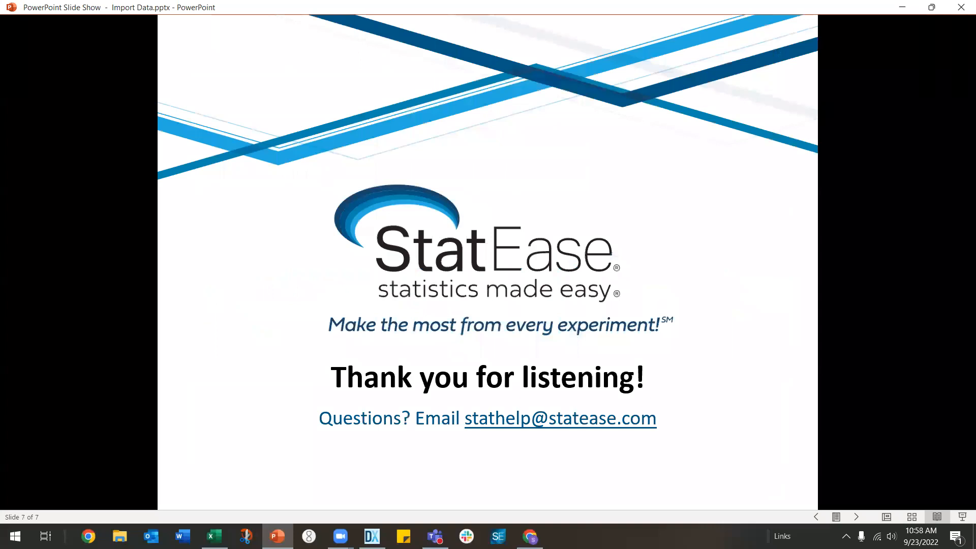